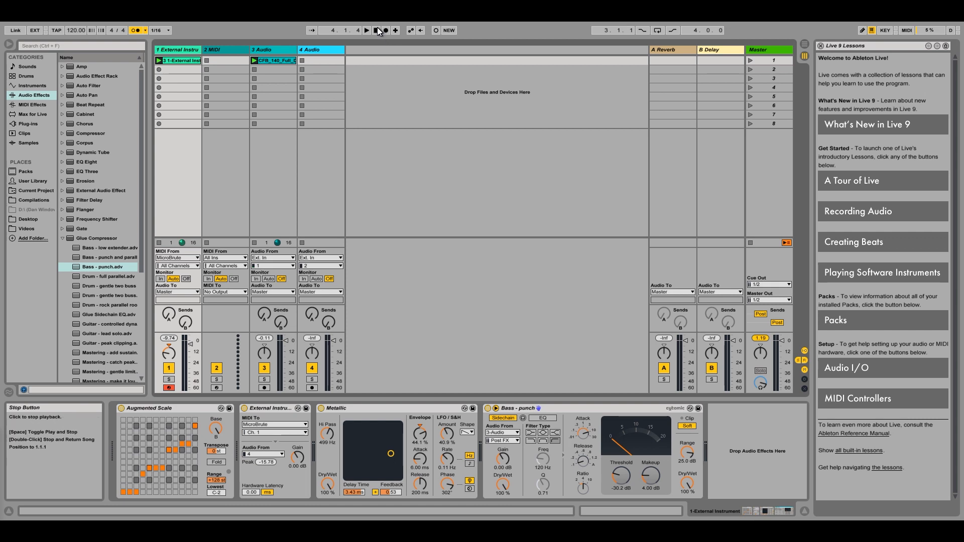
Play the finished demo session to audition it, then stop playback
left_click(367, 31)
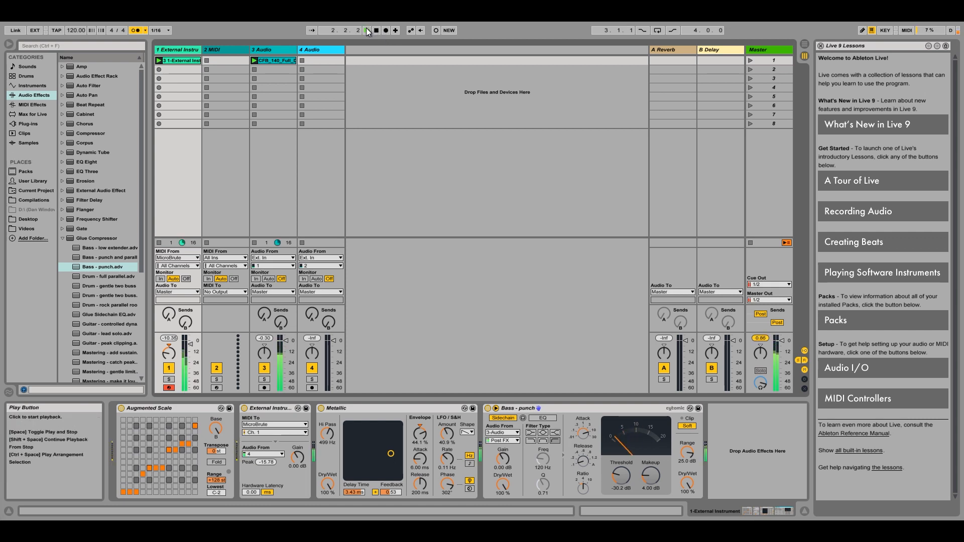
left_click(367, 30)
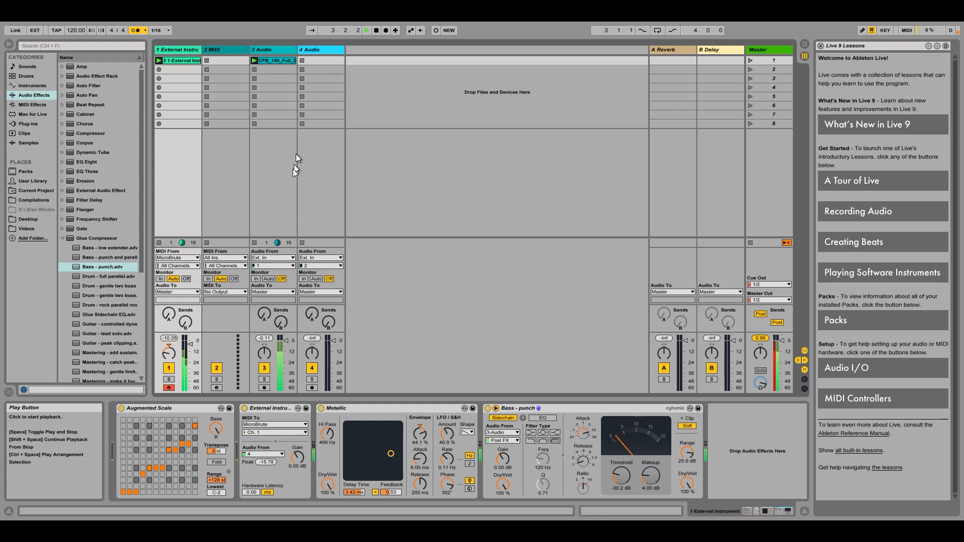
mouse_move(286, 345)
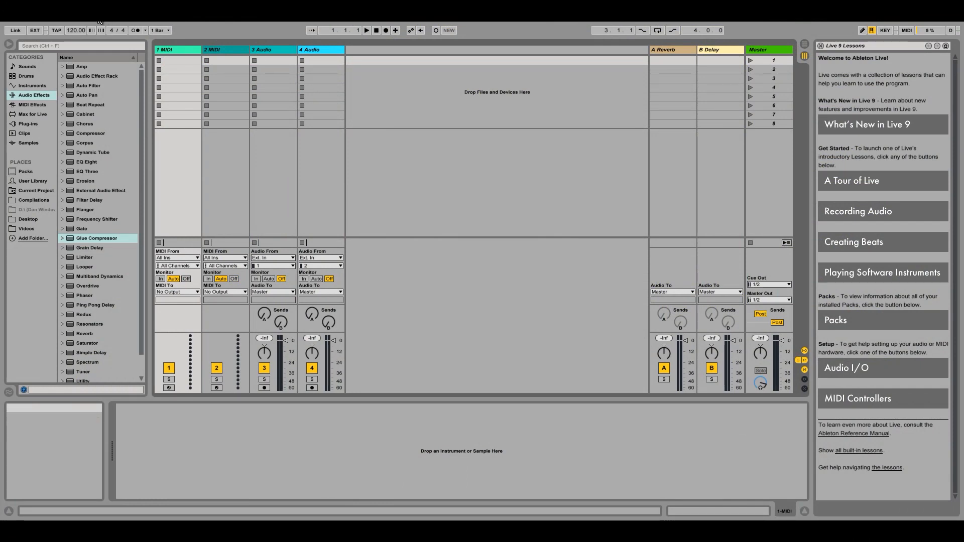
In Preferences Link/MIDI, set MicroBrute Track output to On and close Preferences
left_click(99, 21)
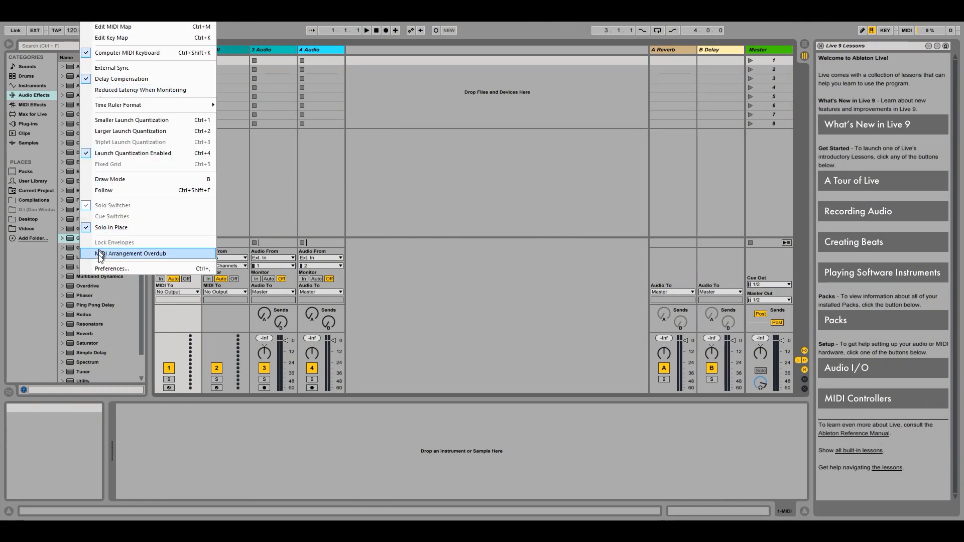
left_click(112, 268)
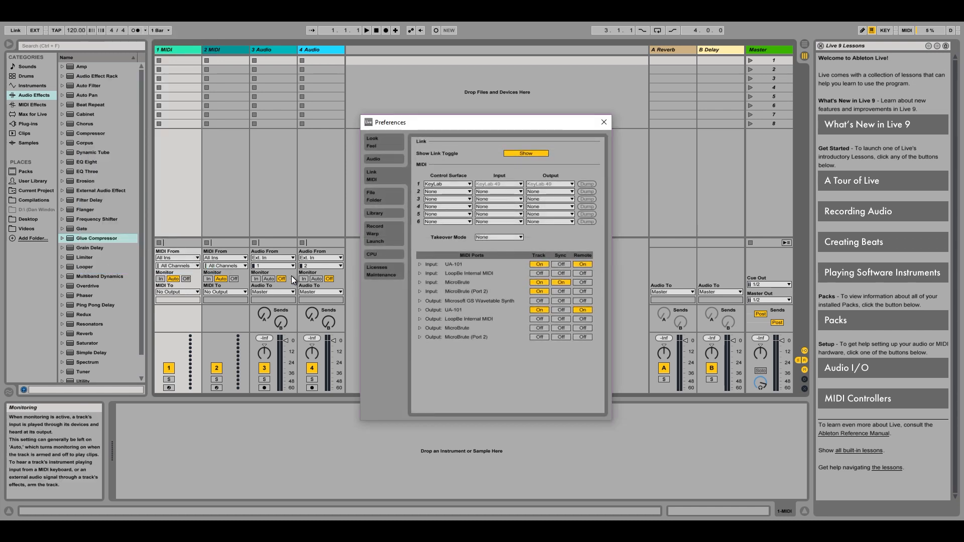
mouse_move(483, 284)
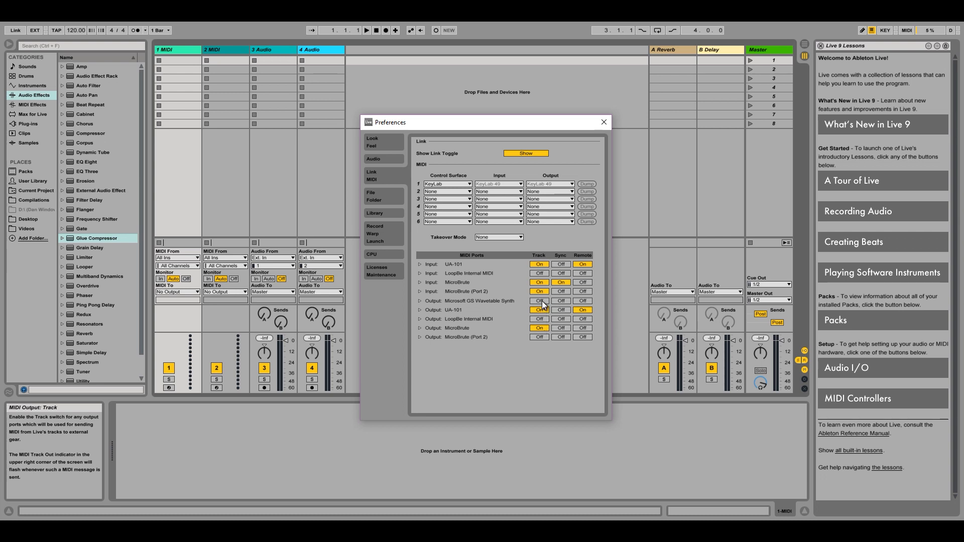
left_click(559, 282)
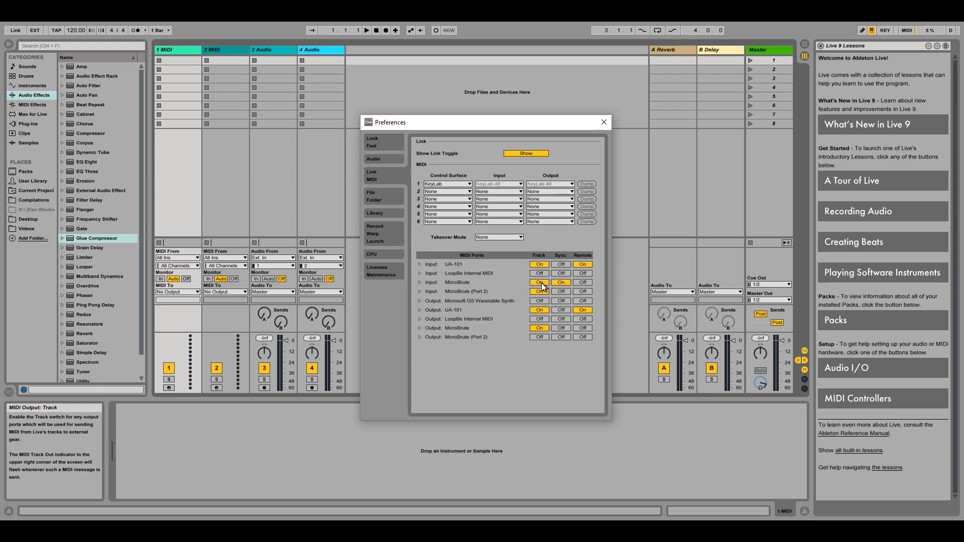
left_click(602, 122)
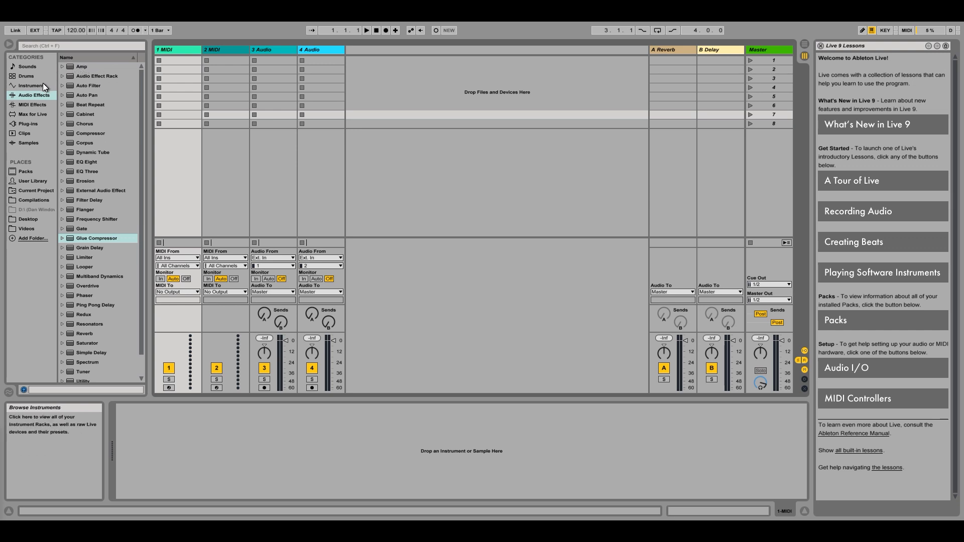
Add an External Instrument to track 1 with MIDI To MicroBrute Ch. 1 and Audio From 4
left_click(31, 85)
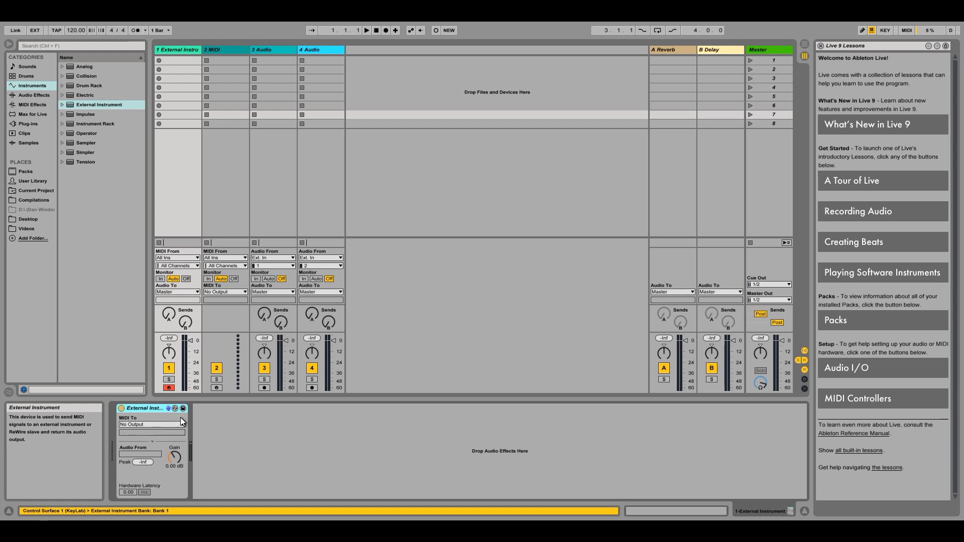
left_click(152, 424)
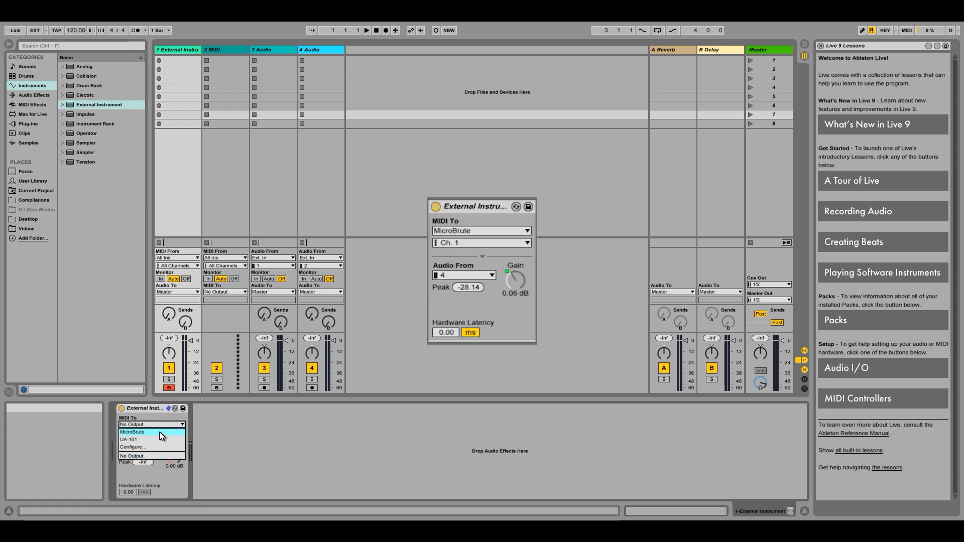
left_click(131, 456)
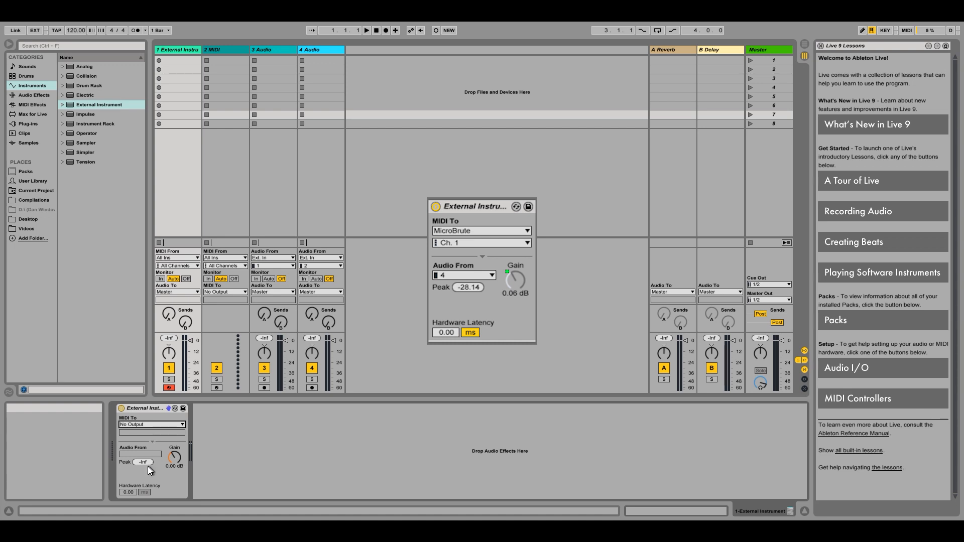
mouse_move(152, 459)
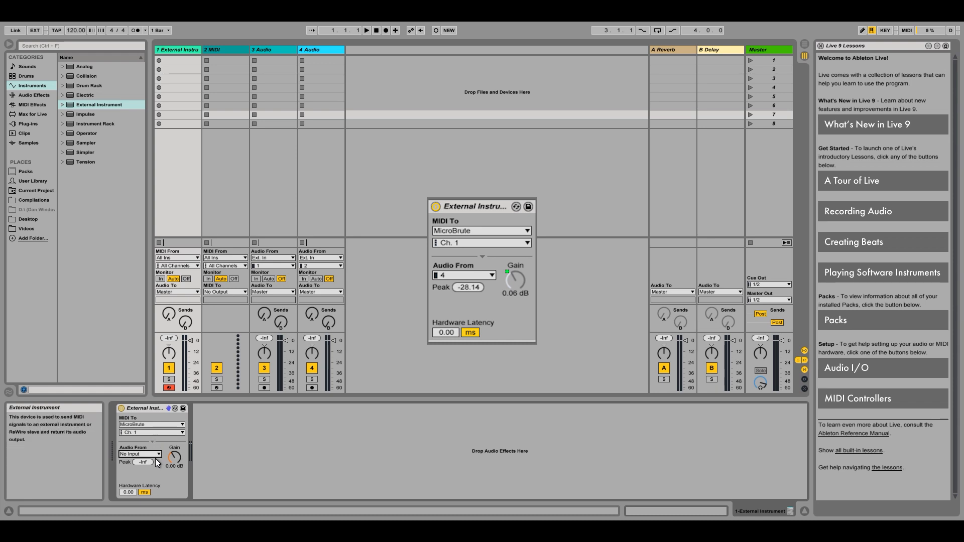
left_click(142, 453)
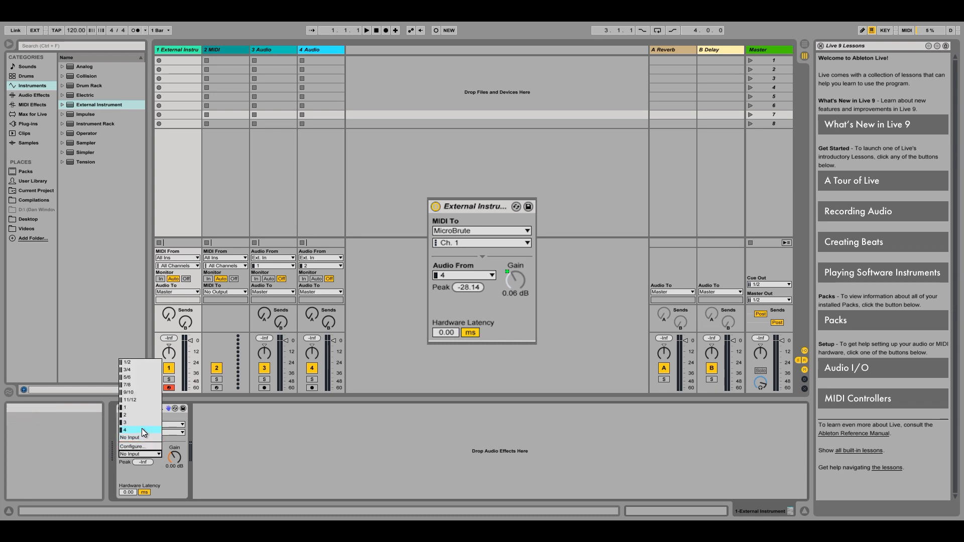
left_click(130, 437)
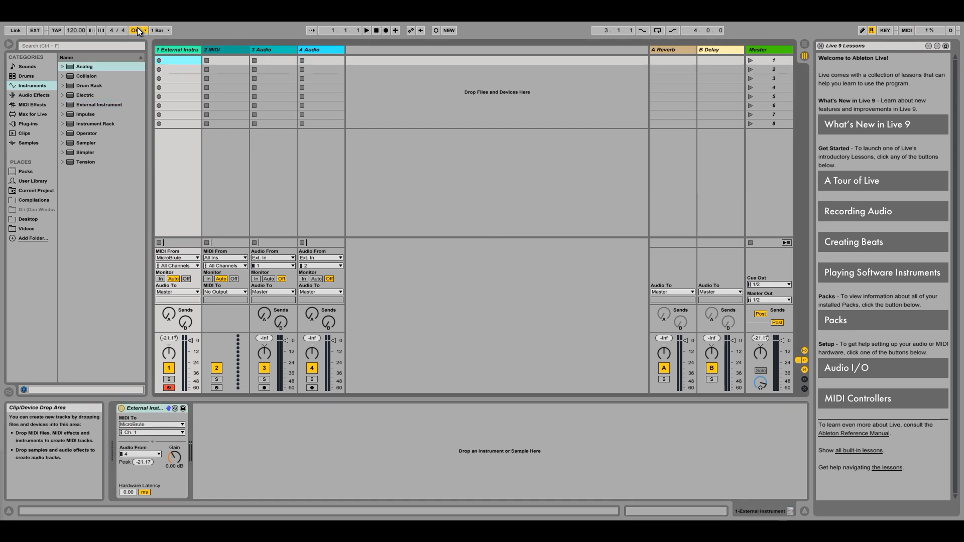
Set global launch quantization to 1/16 before recording the MicroBrute clip on track 1
left_click(136, 30)
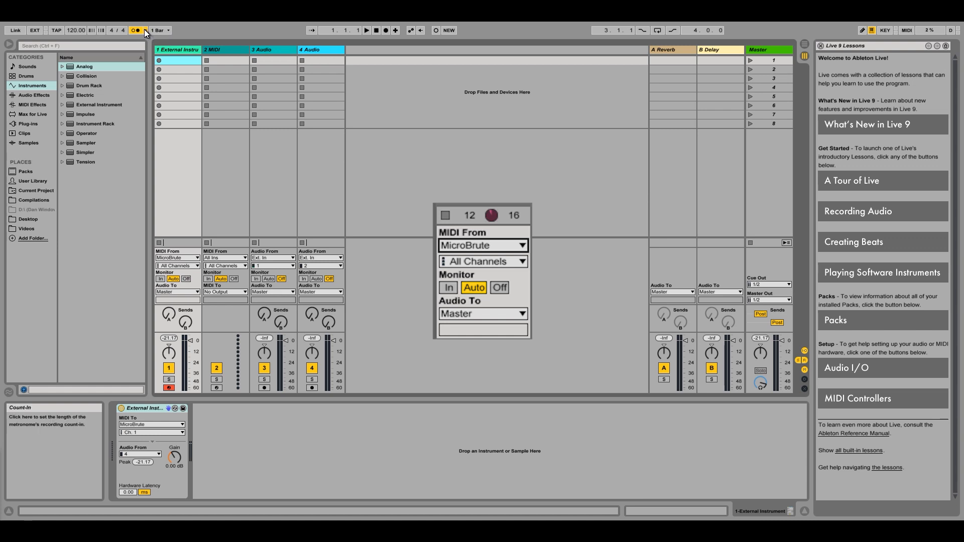
mouse_move(169, 30)
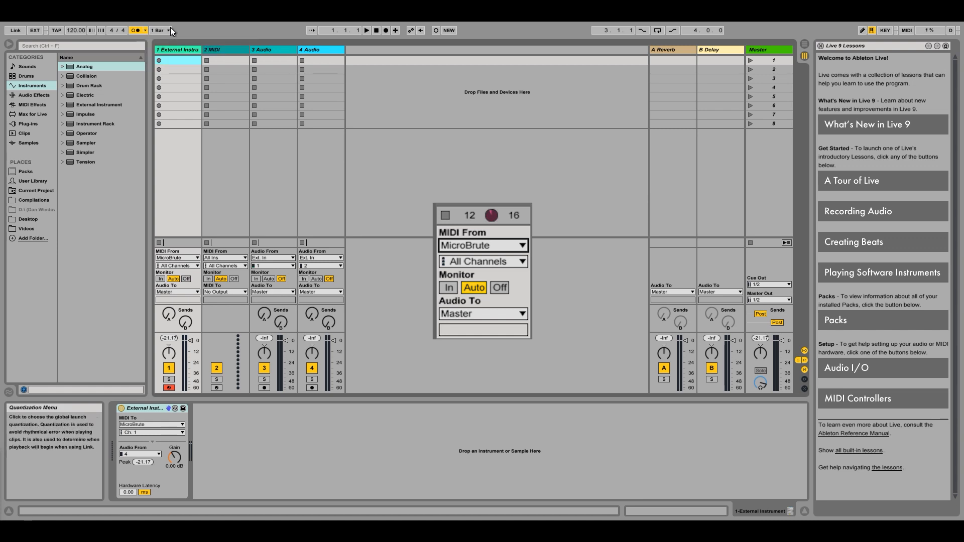
left_click(158, 30)
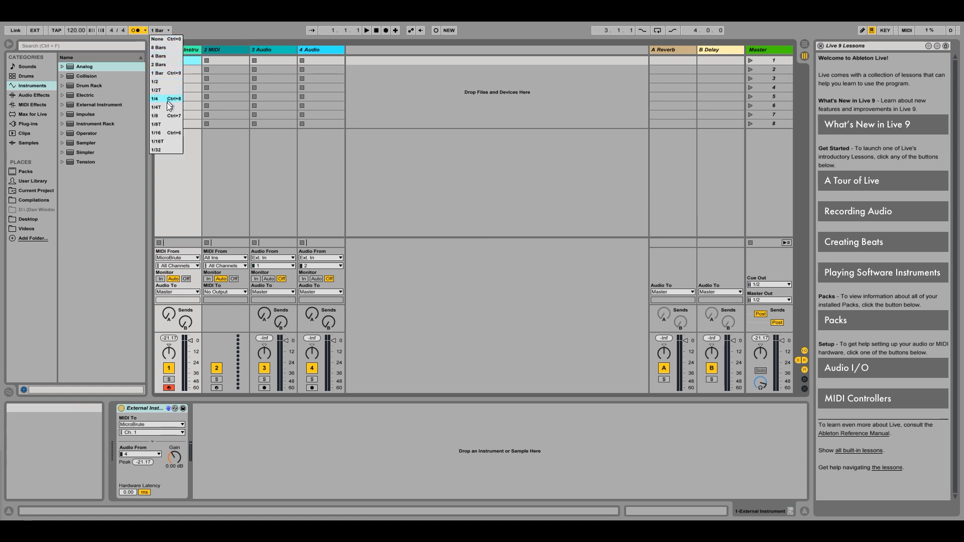
left_click(157, 133)
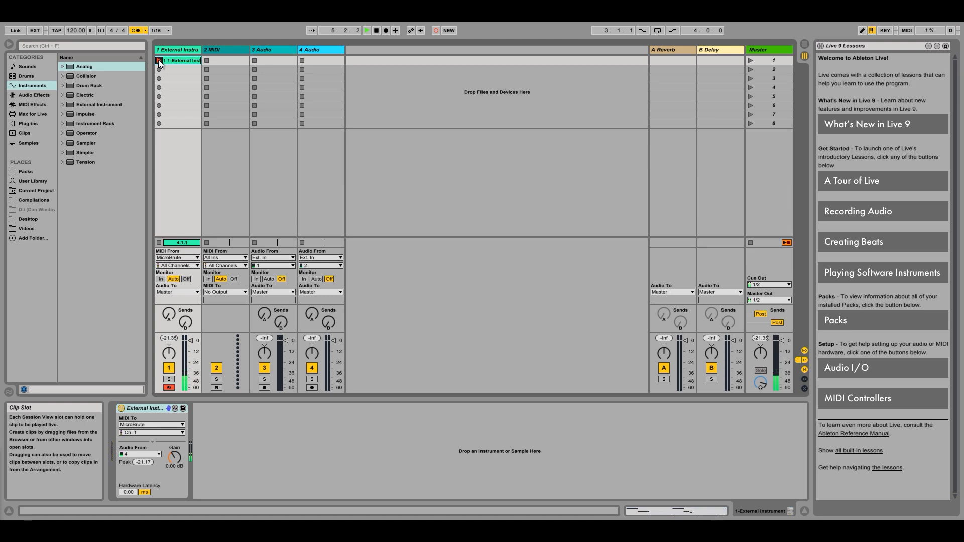
Finish recording and loop the new MicroBrute clip, then browse for a drum loop sample
left_click(160, 60)
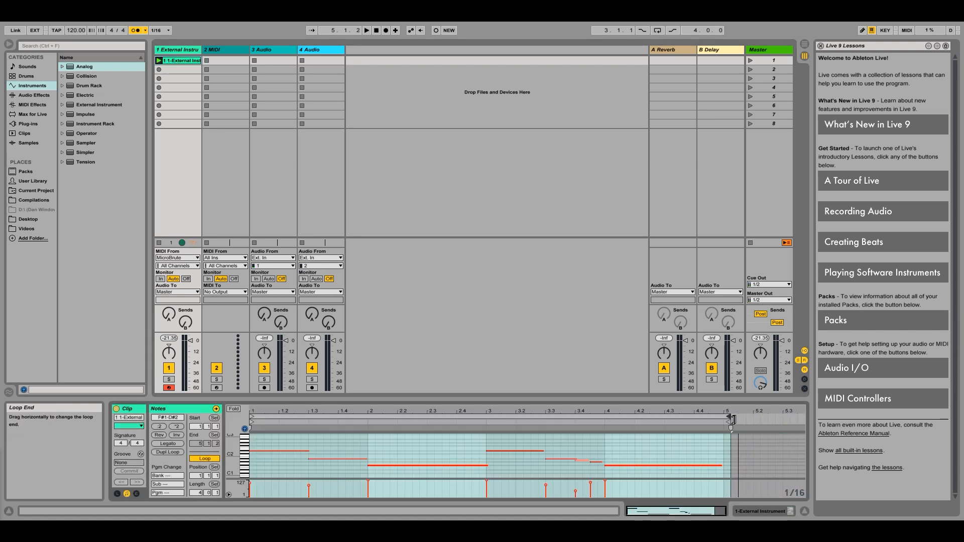
left_click(32, 96)
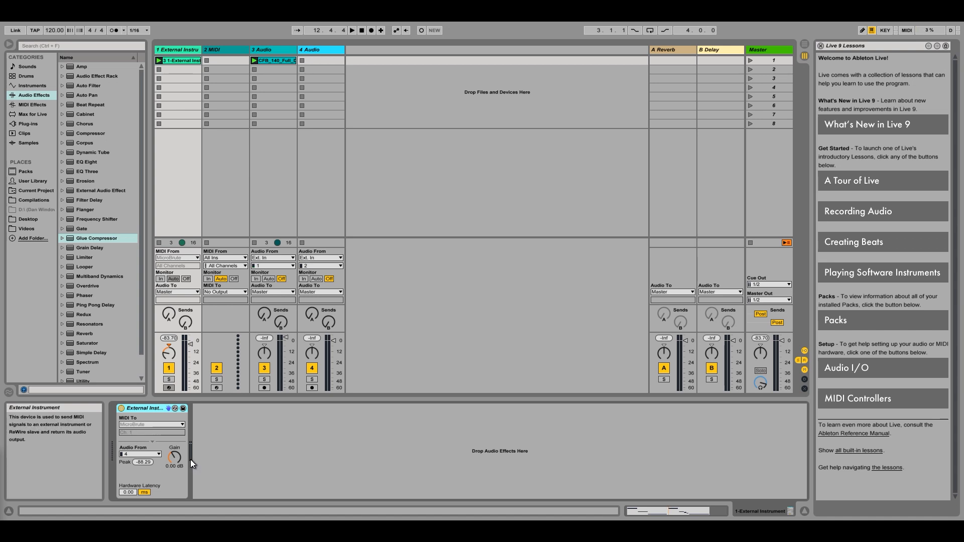
mouse_move(174, 456)
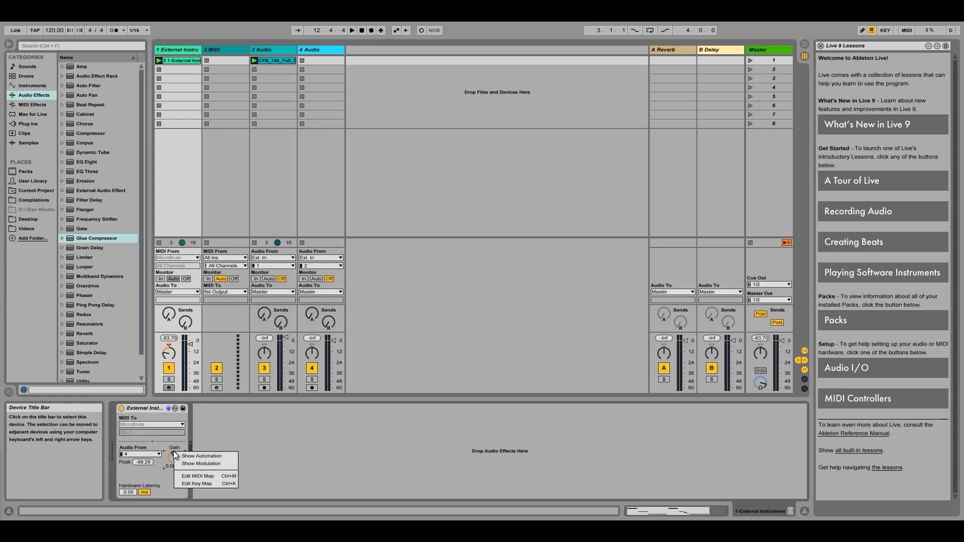
mouse_move(180, 456)
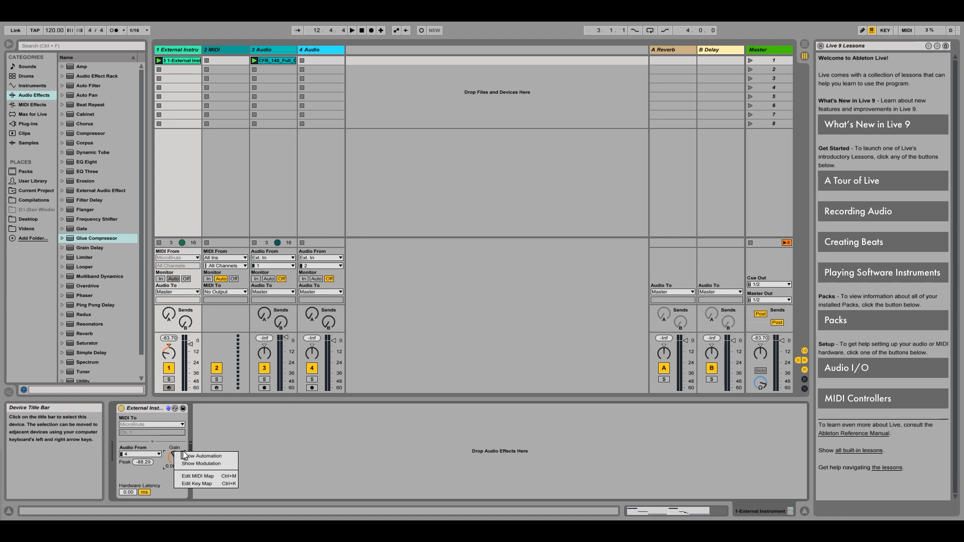
mouse_move(197, 463)
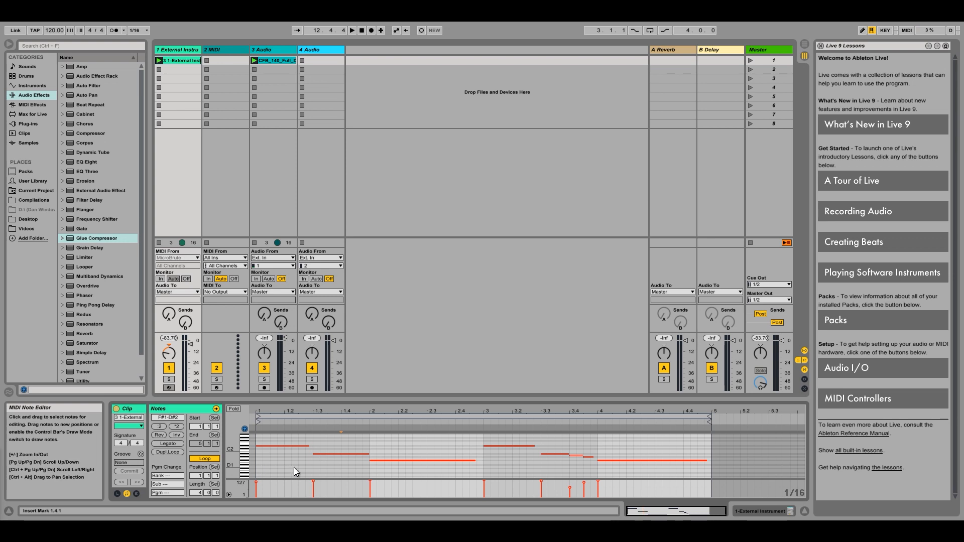
In the clip's Envelopes box choose MIDI Ctrl 1 - Modulation and draw its breakpoints
left_click(215, 408)
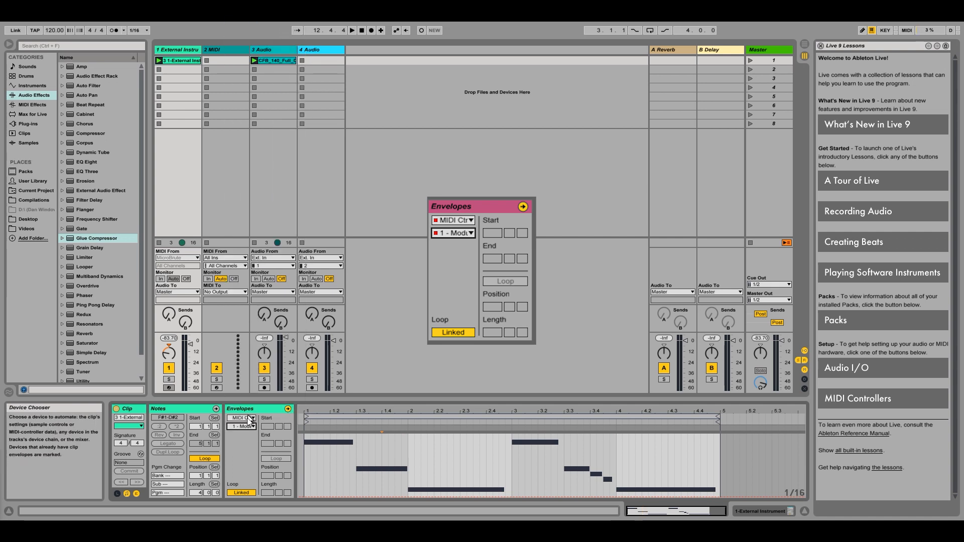
right_click(386, 460)
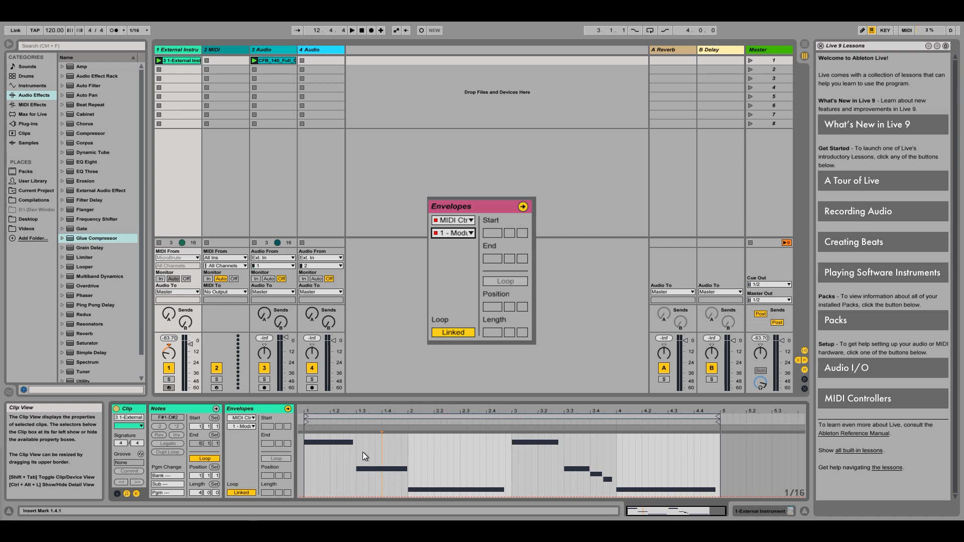
left_click(522, 206)
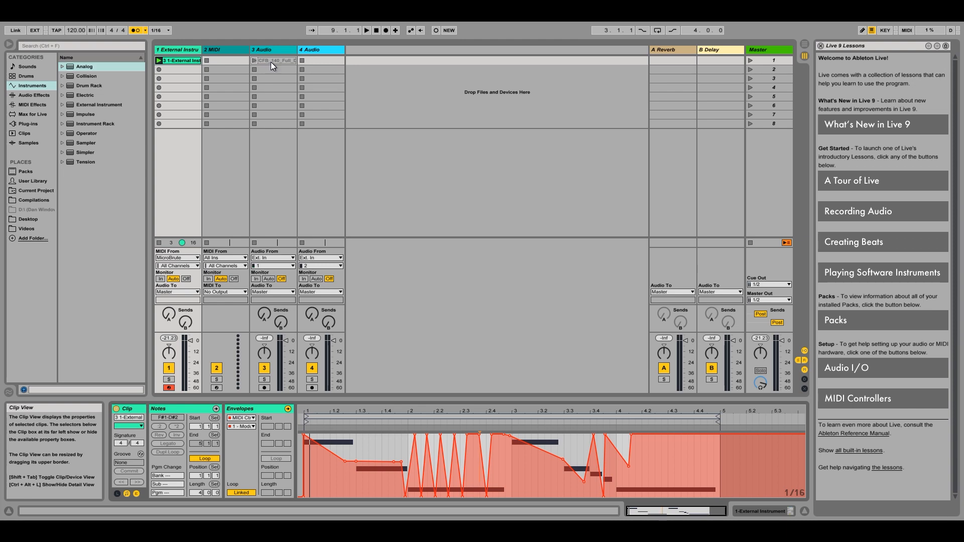
Select the track 3 drum loop clip and launch it alongside the MicroBrute clip
left_click(273, 60)
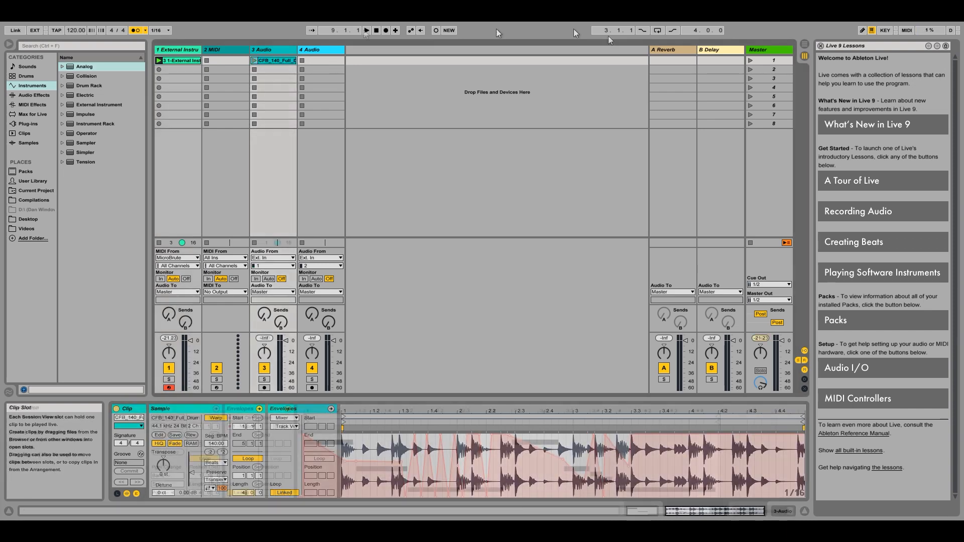
left_click(365, 30)
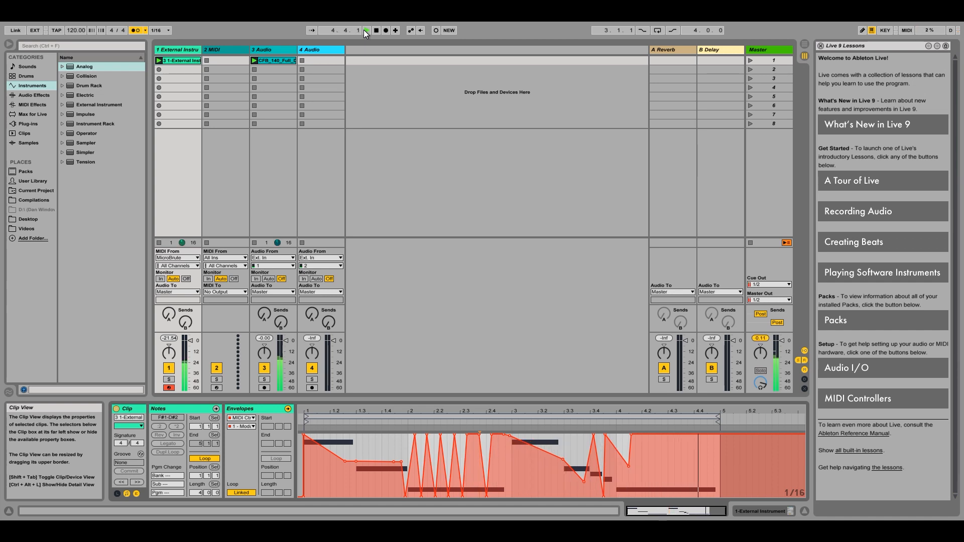
Place Augmented Scale before External Instrument and add Metallic delay and Bass-punch compressor after it
left_click(32, 104)
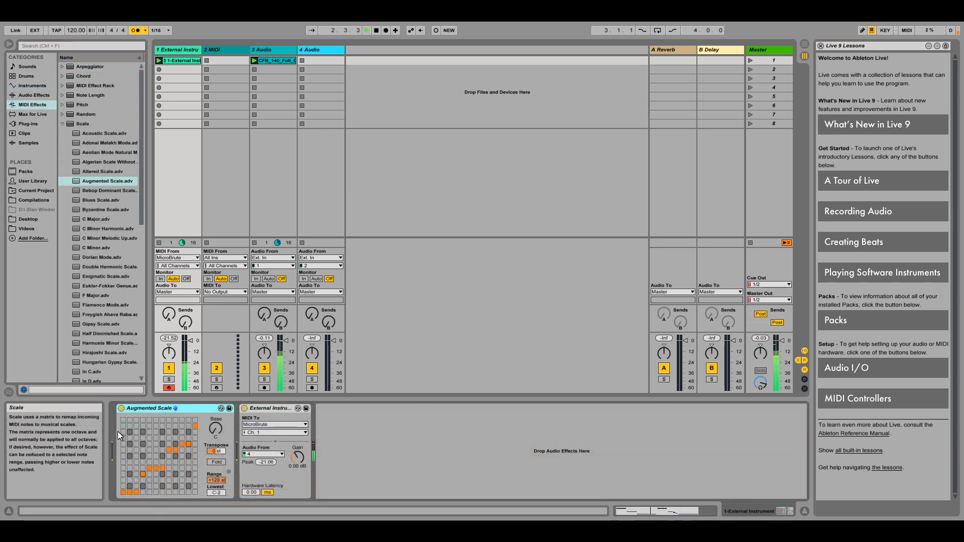
left_click(31, 96)
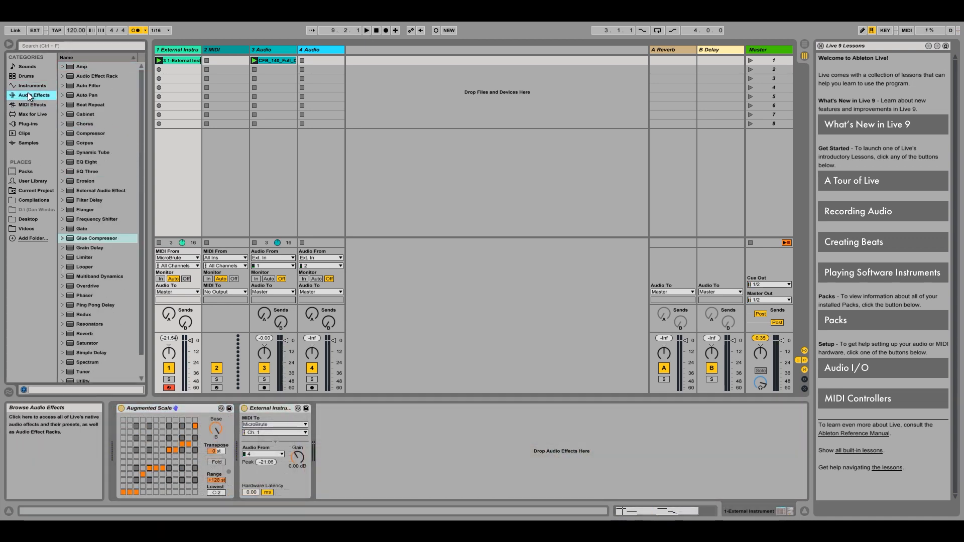
left_click(61, 229)
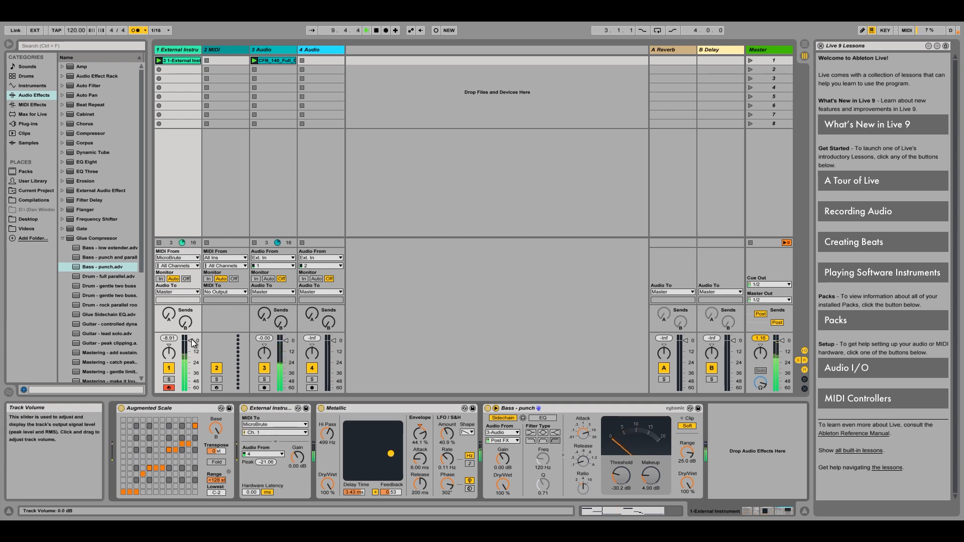
Drag track 1's mixer volume fader down to about -3.7 dB
left_click_drag(191, 339, 191, 348)
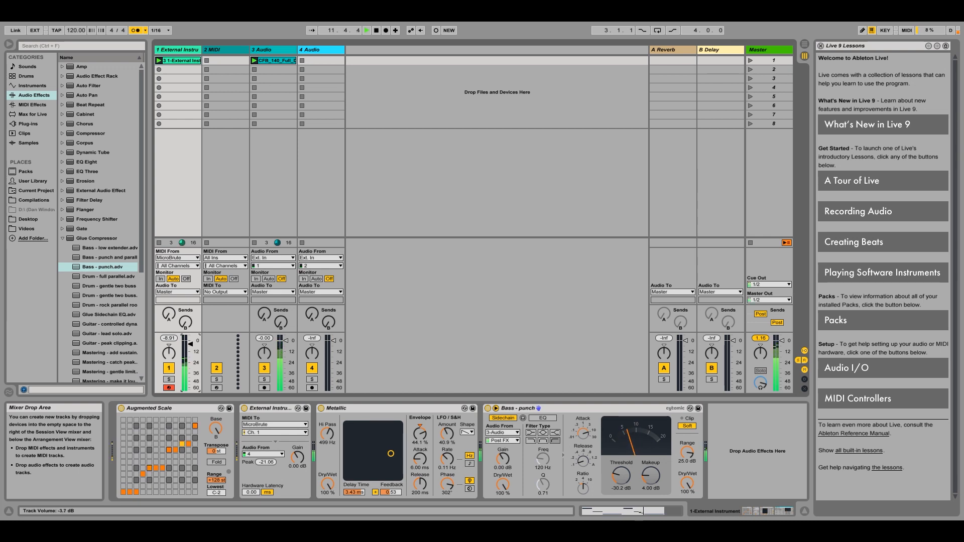
mouse_move(192, 348)
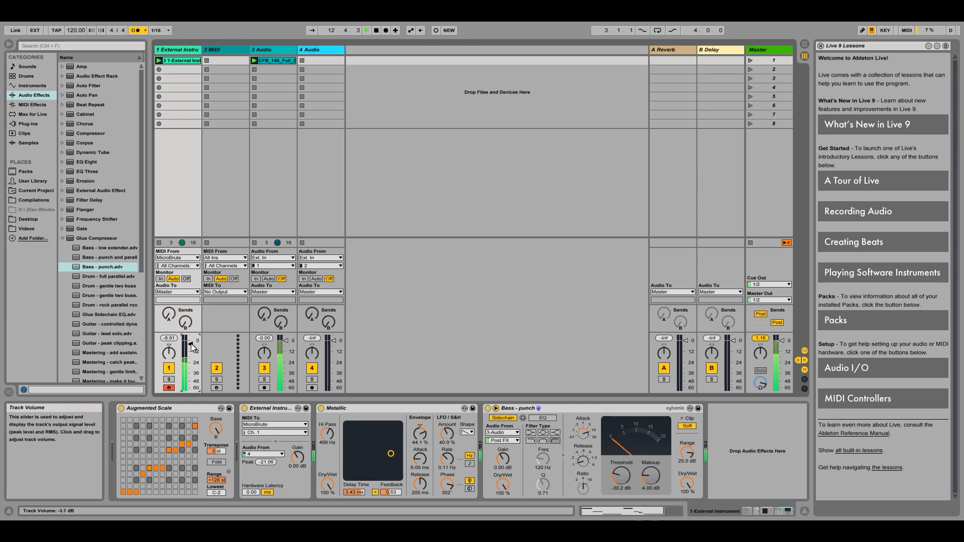